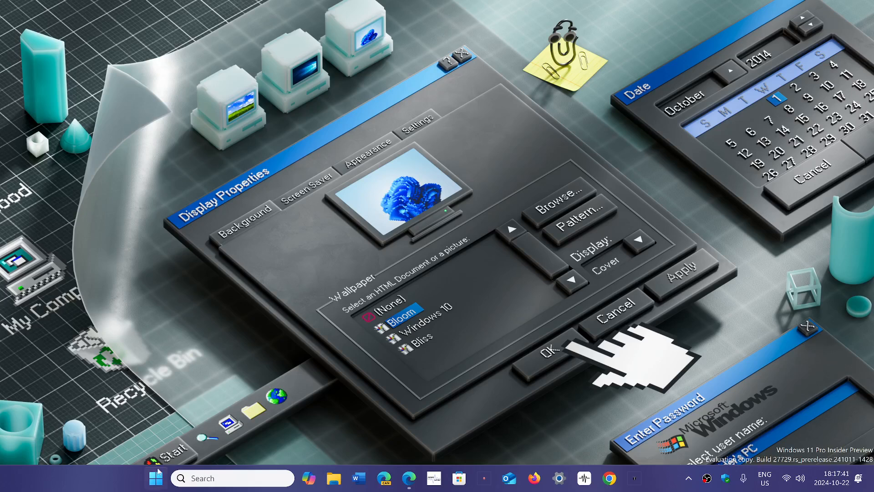
- Open the Windows 11 Start menu with its pinned apps and search field
{"action": "left_click", "coordinate": [156, 478]}
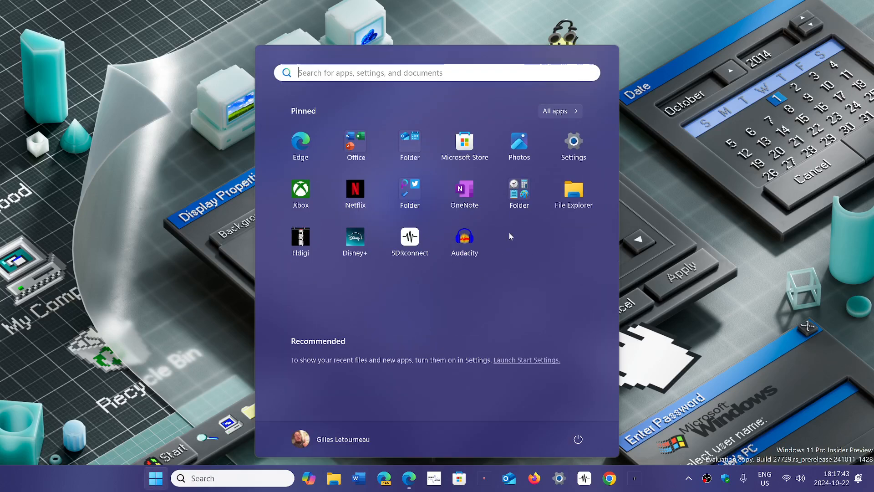
- Launch Settings from the Start menu's pinned apps
{"action": "left_click", "coordinate": [573, 142]}
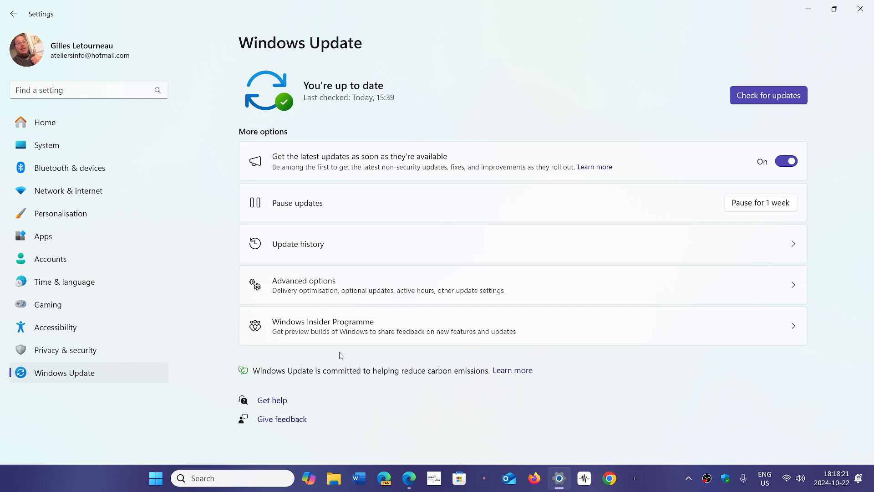
{"action": "mouse_move", "coordinate": [473, 341]}
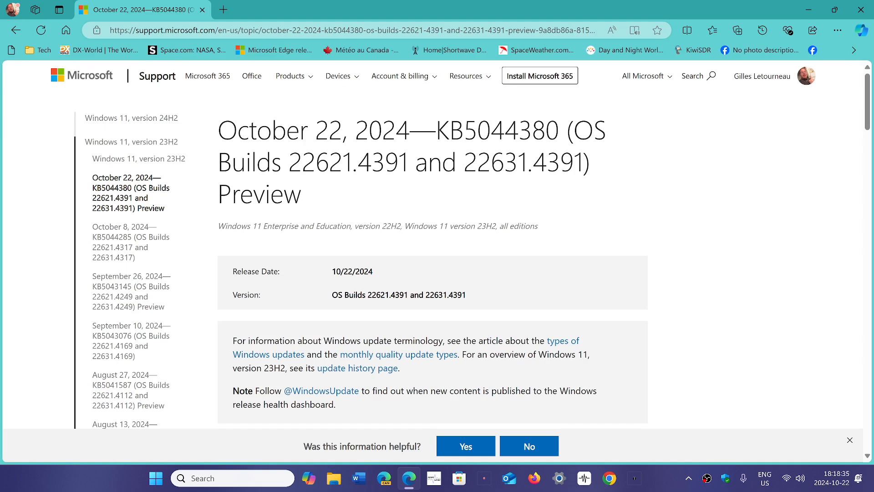
{"action": "mouse_move", "coordinate": [607, 185]}
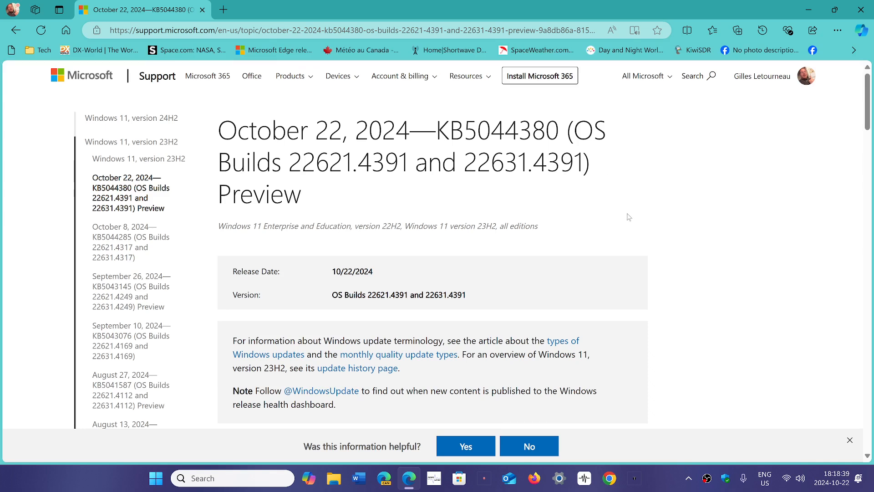
{"action": "mouse_move", "coordinate": [486, 192]}
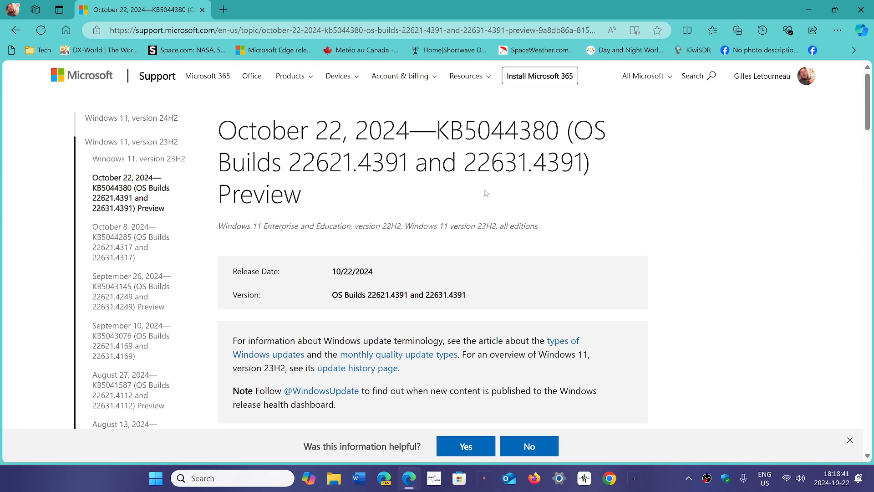
{"action": "mouse_move", "coordinate": [617, 218]}
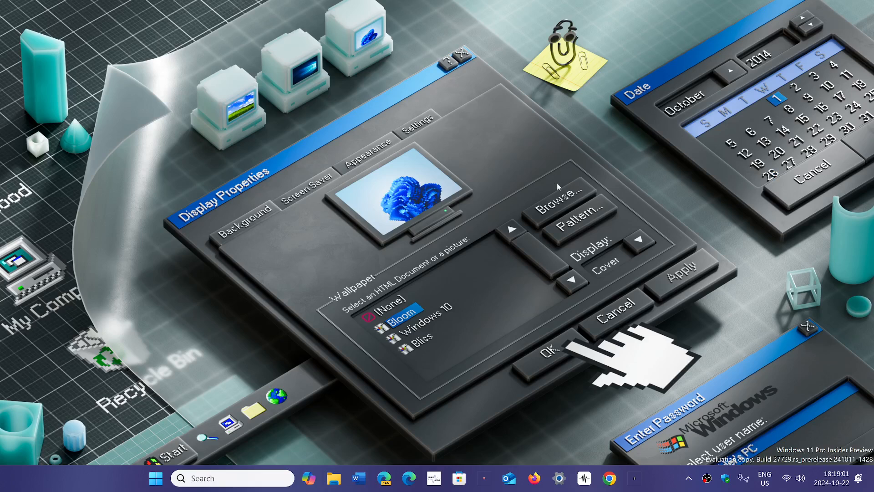
{"action": "mouse_move", "coordinate": [664, 488]}
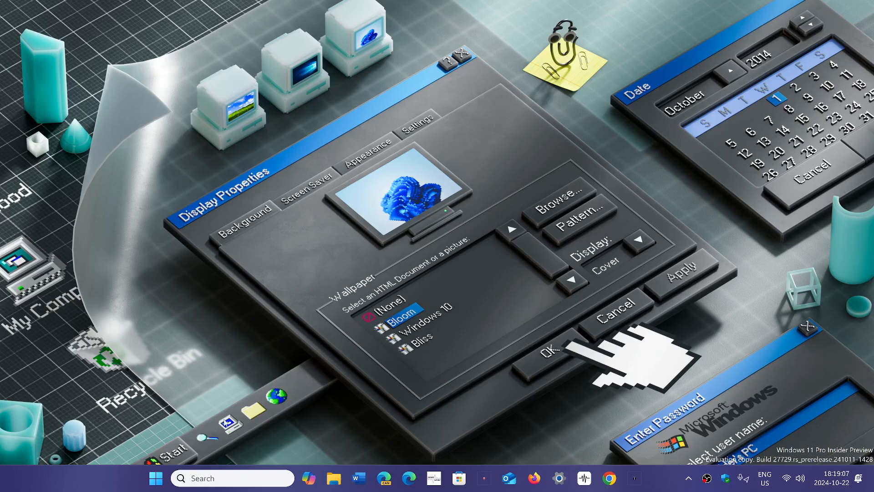
{"action": "mouse_move", "coordinate": [391, 418]}
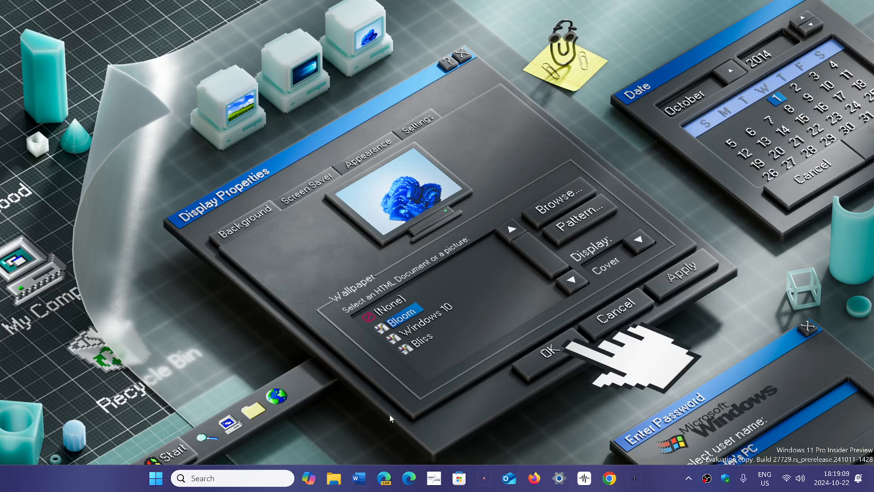
{"action": "mouse_move", "coordinate": [557, 440]}
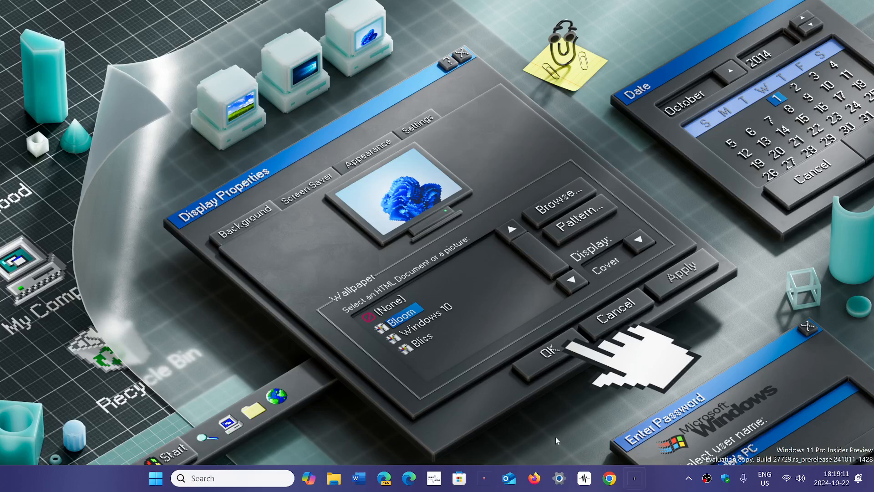
{"action": "mouse_move", "coordinate": [544, 433]}
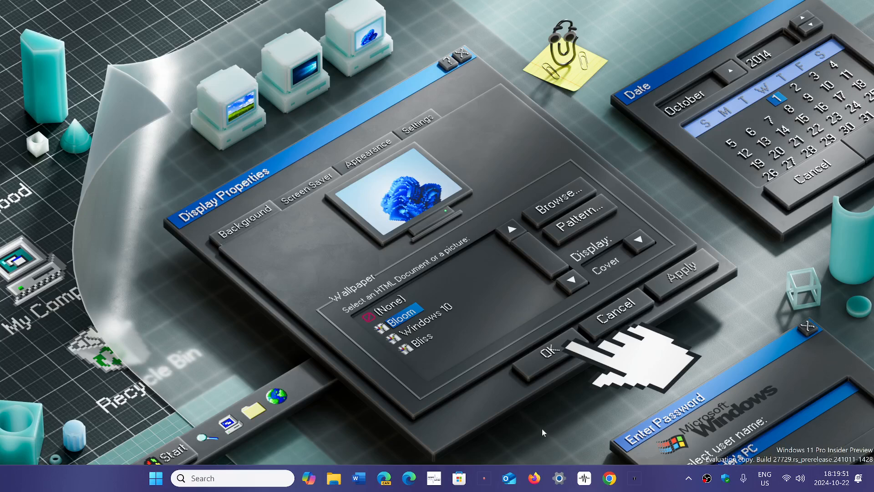
{"action": "mouse_move", "coordinate": [644, 383]}
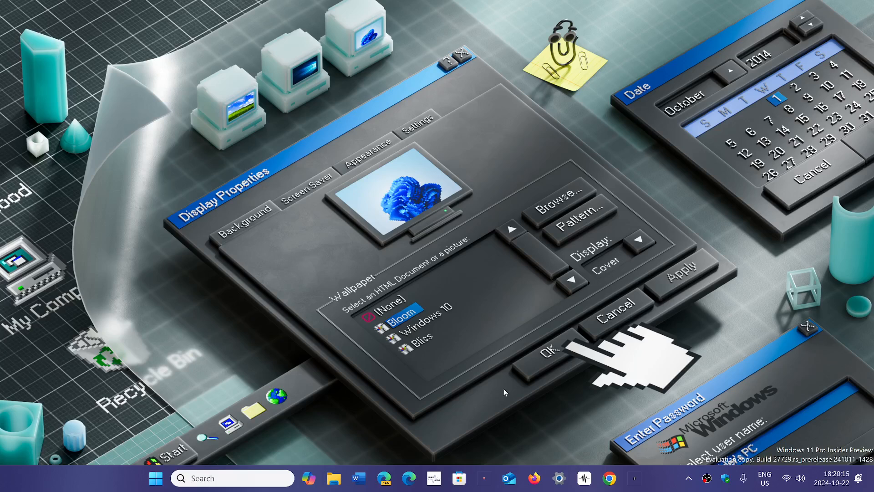
{"action": "mouse_move", "coordinate": [428, 352]}
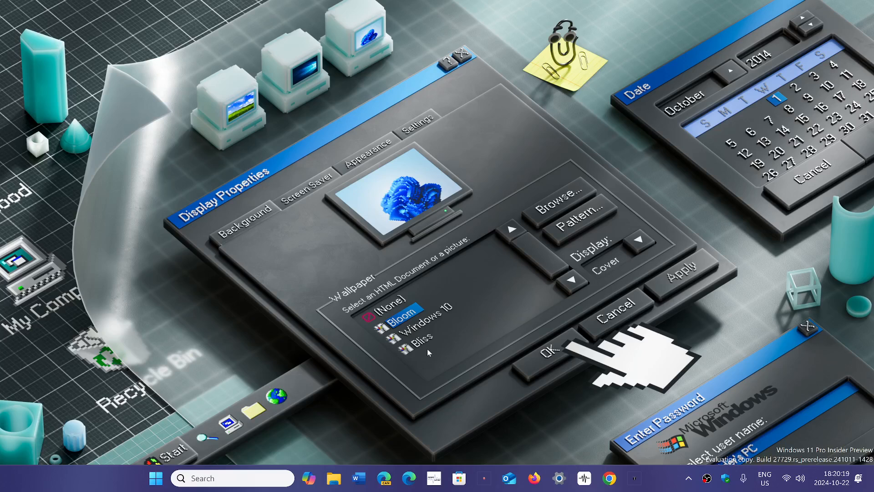
{"action": "mouse_move", "coordinate": [517, 340]}
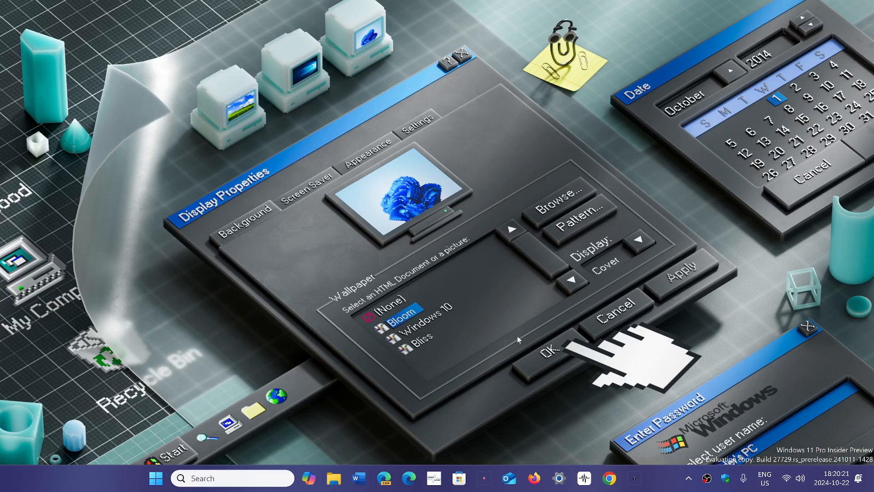